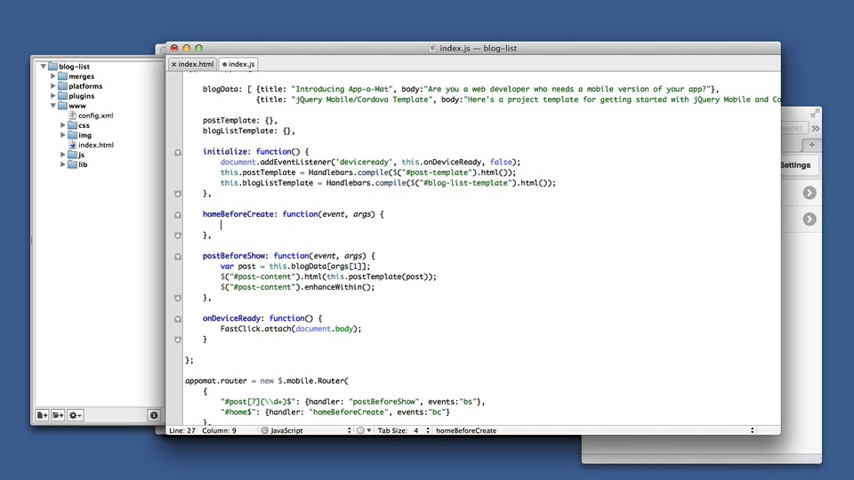
- Add this.get_blog_data() to homeBeforeCreate and declare an empty get_blog_data: function()
type("get")
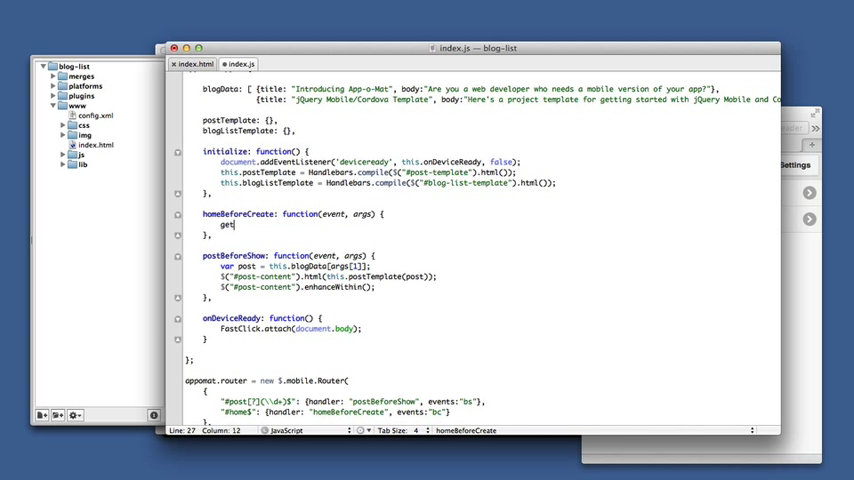
type("_blog_data();")
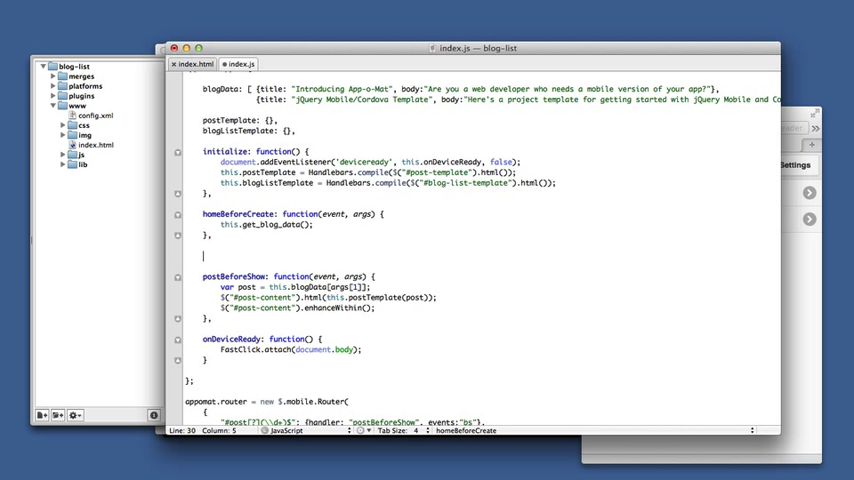
type("get_g")
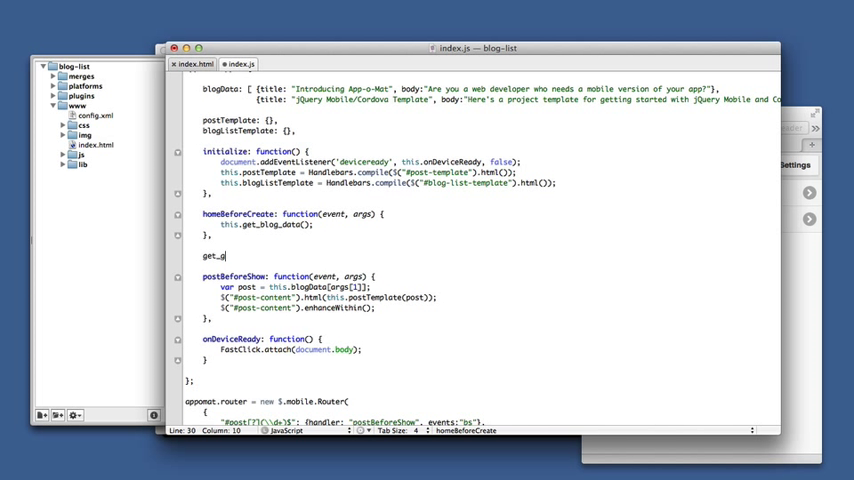
type("log_d")
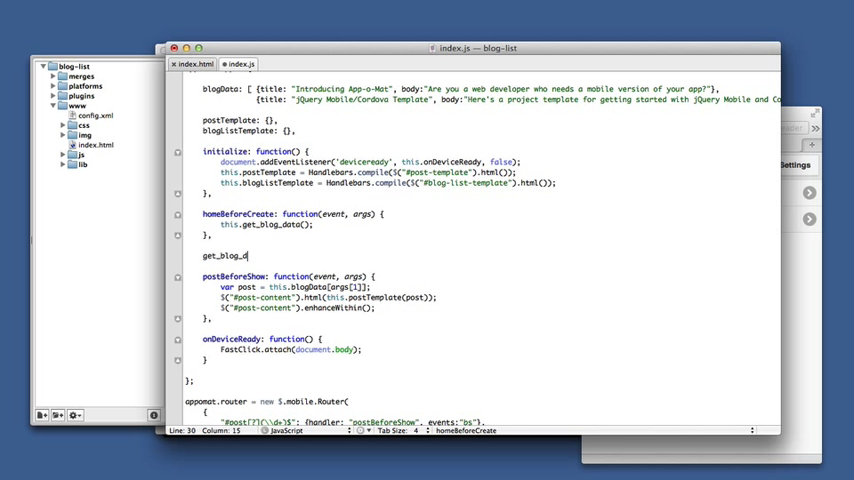
type("ata: functi")
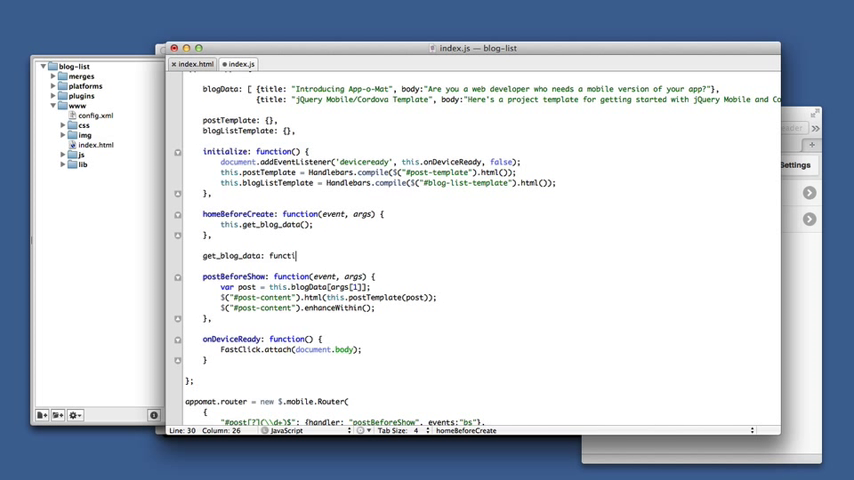
type("on()")
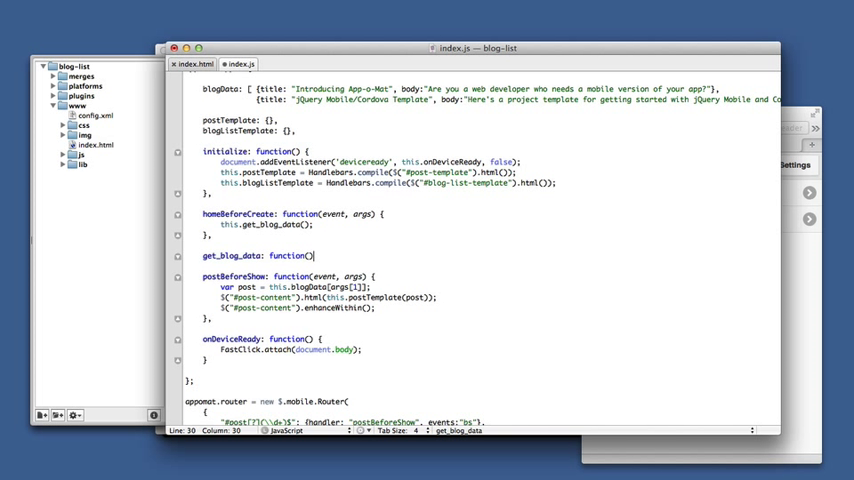
key("Return")
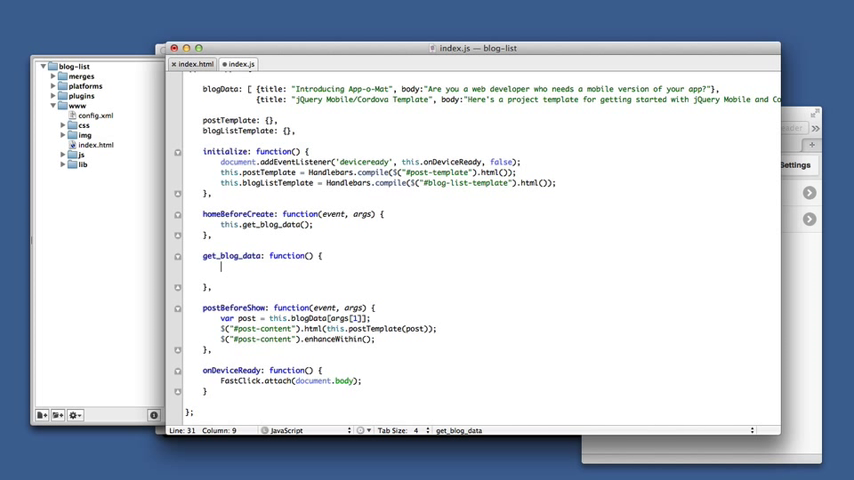
- Write $.get("", function(data) {}) in get_blog_data with var app = this above it
type("$")
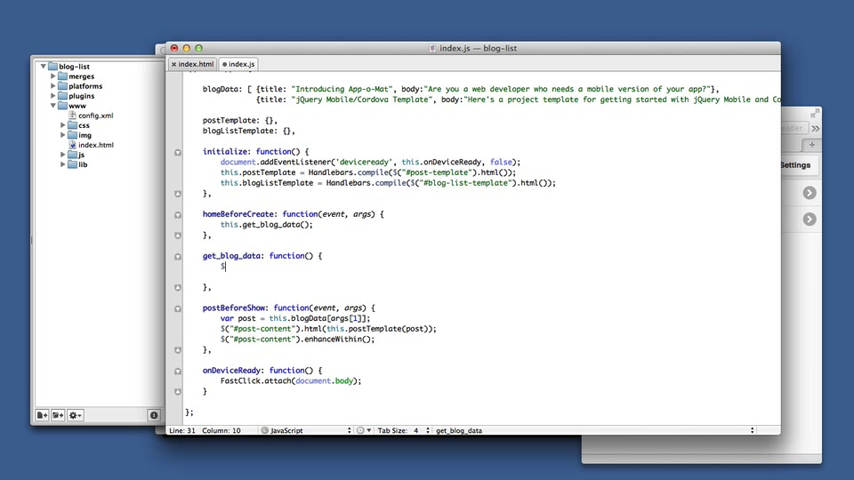
type(".get()")
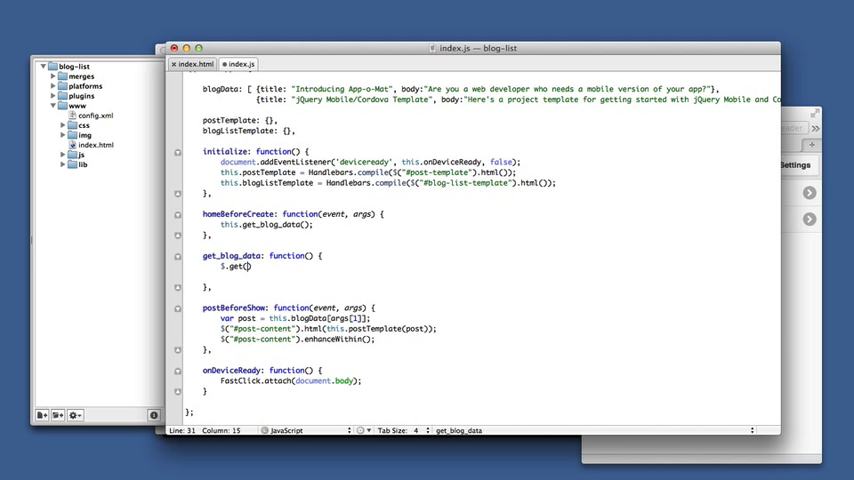
type("\"\",")
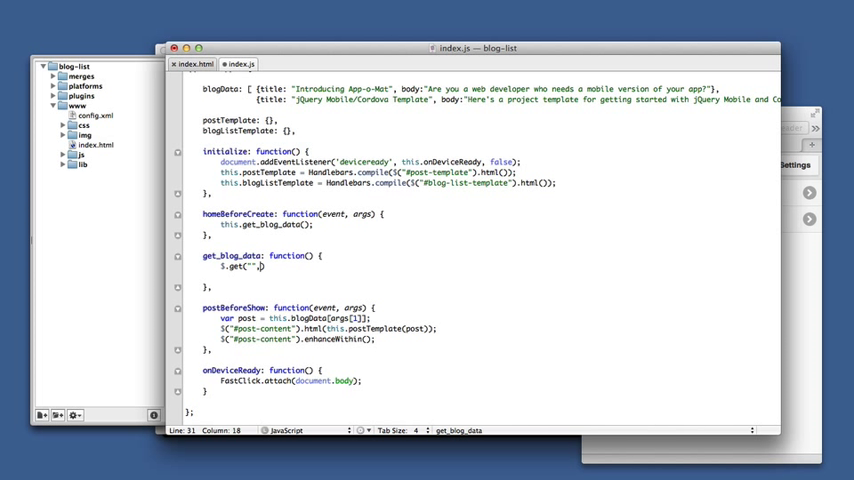
type("function")
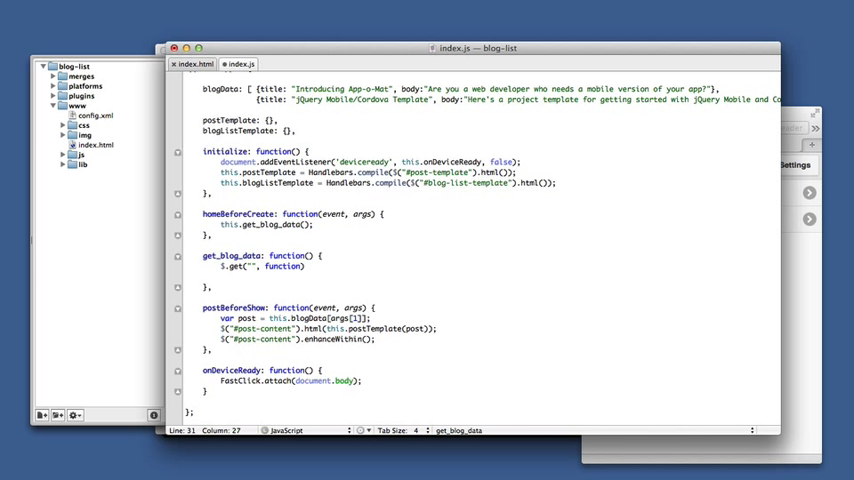
type("data) {")
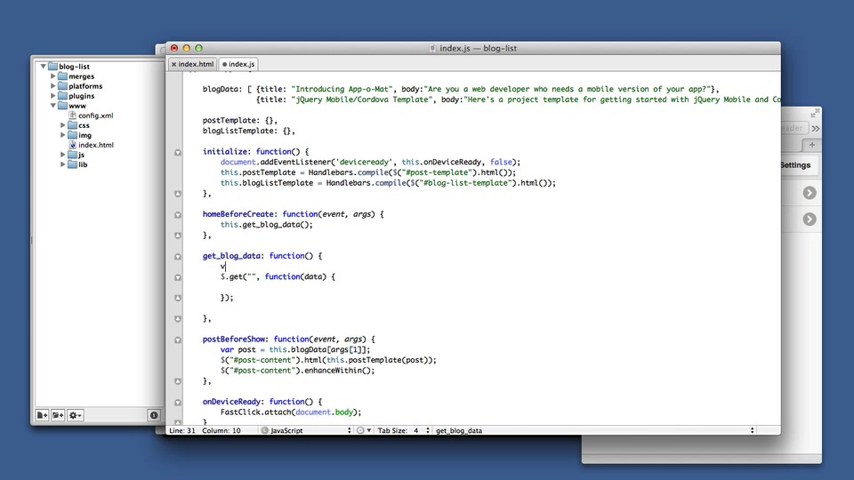
type("var app = th")
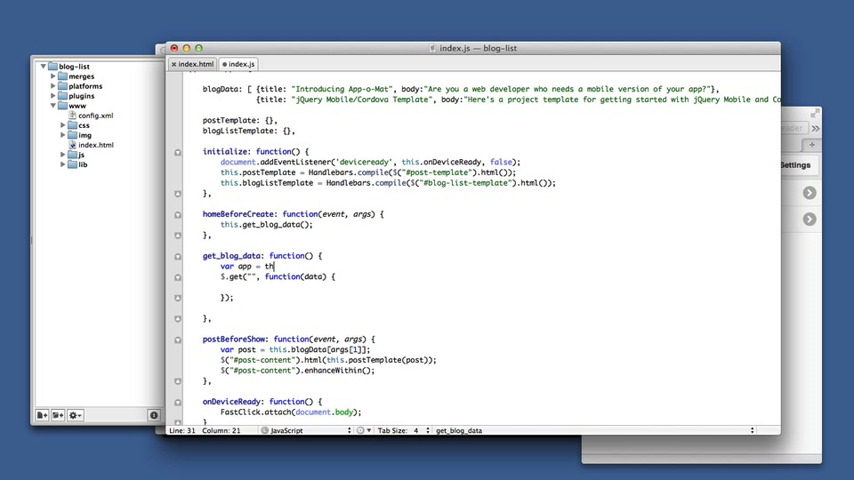
type("is;")
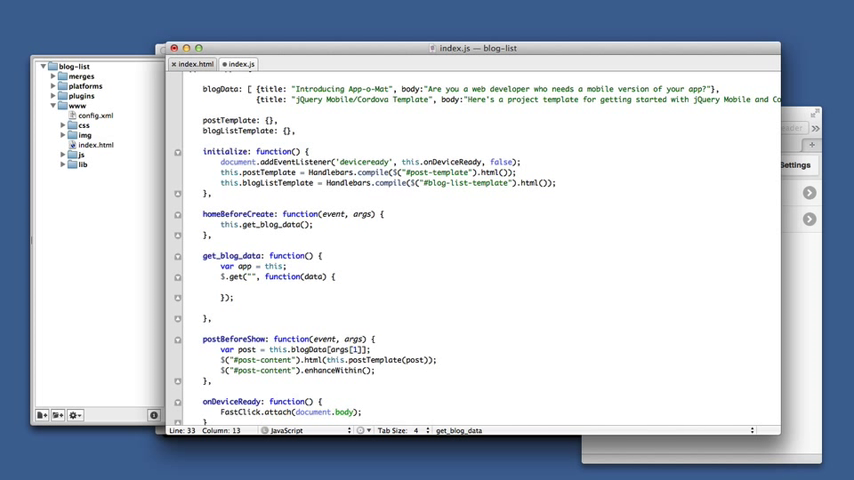
- Assign app.blogData = $(data).find(...).map() inside the get callback
type("app.blogD")
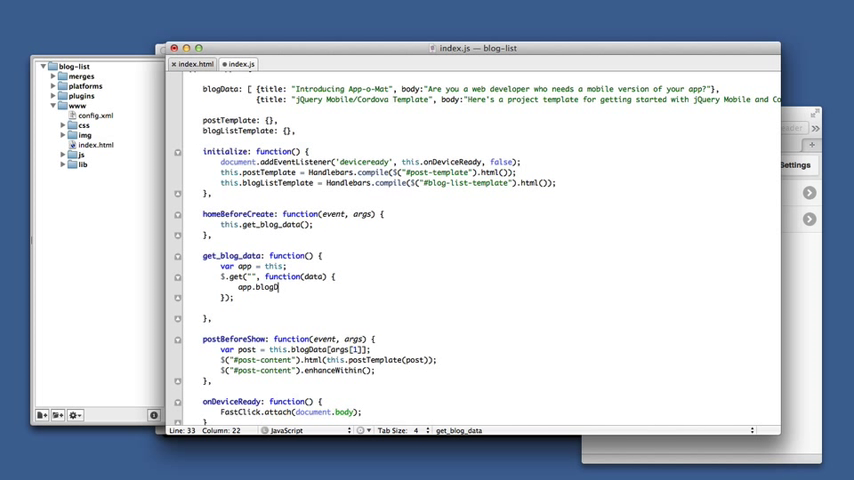
type("ata=")
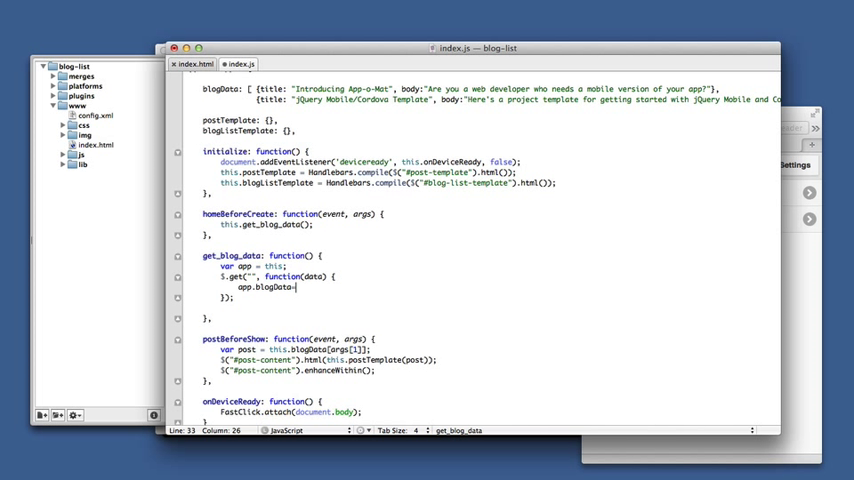
type("$")
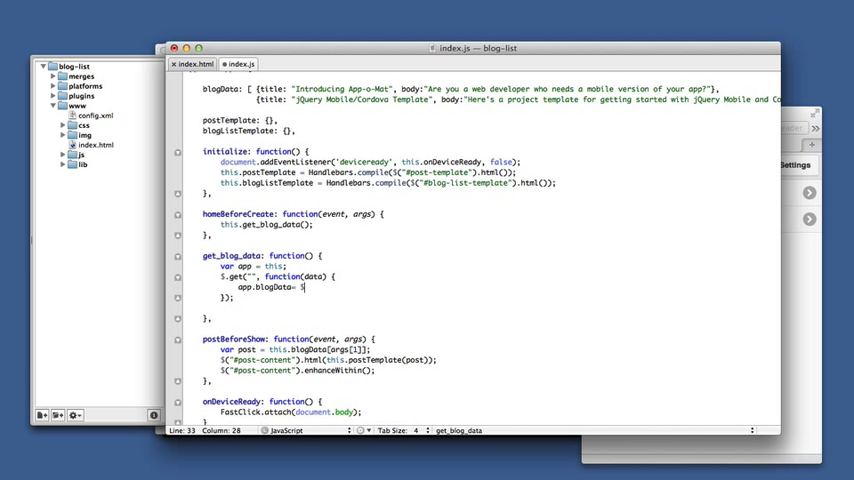
type("(data)")
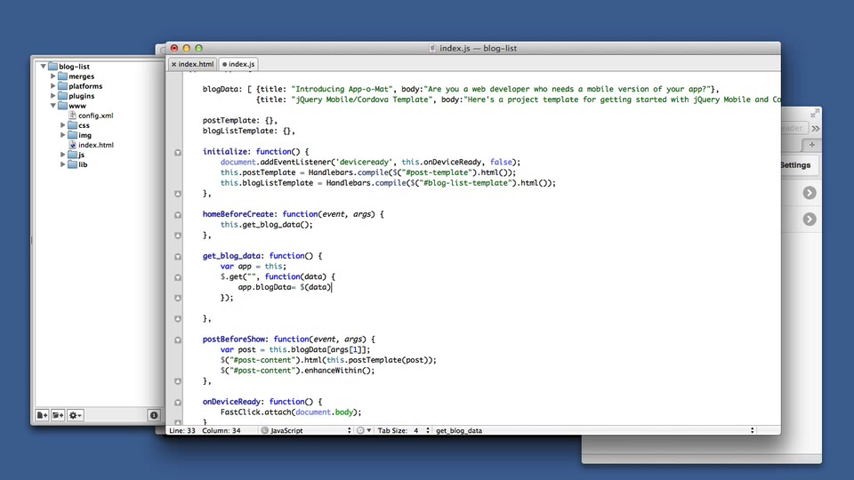
type(".find(\"item")
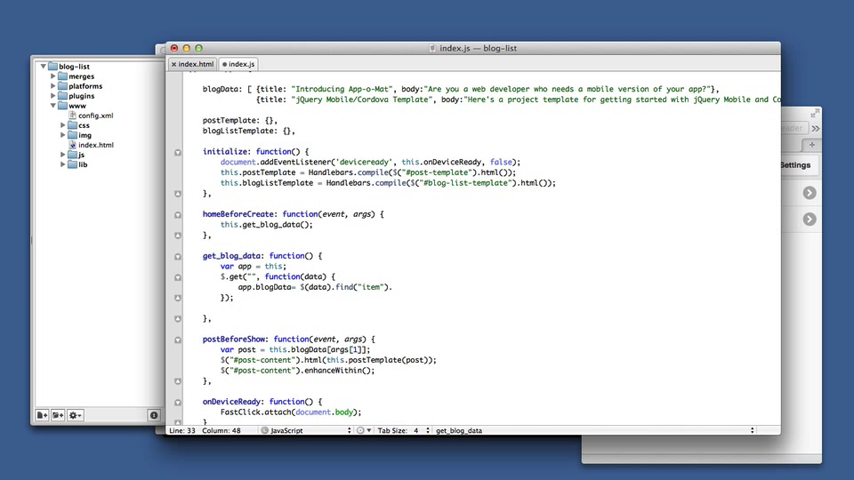
type(".map()")
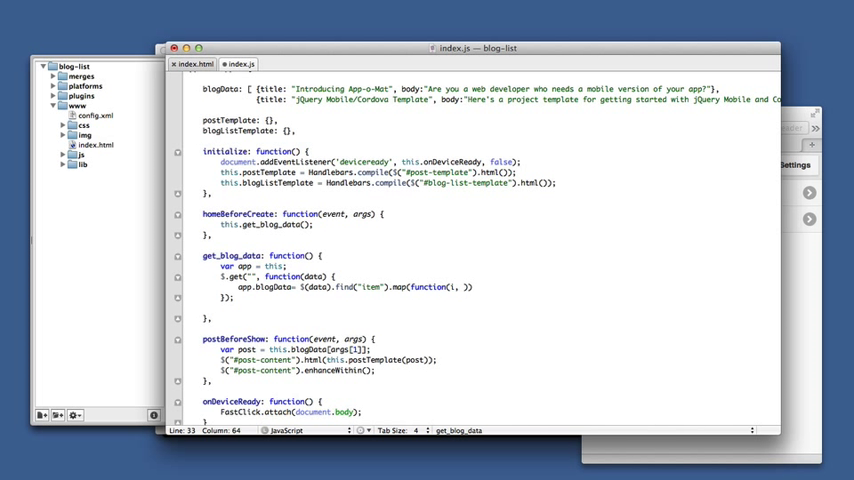
- Return each item's title and description text from map, then append .toArray()
type("item")
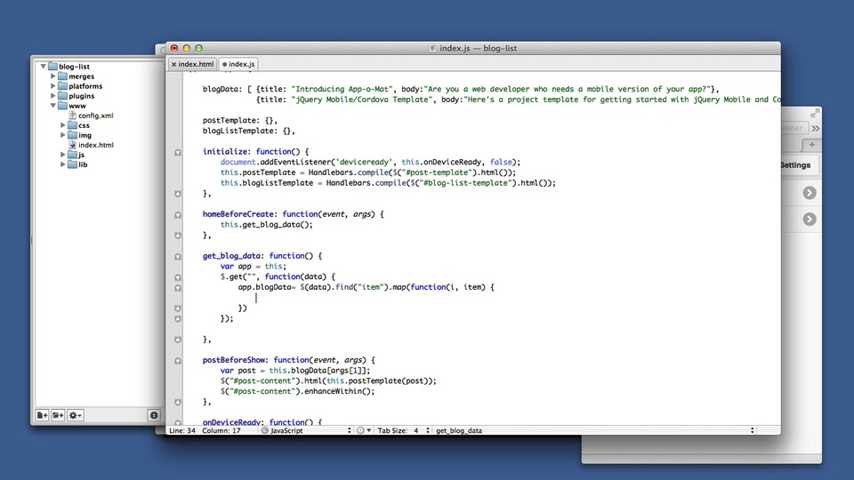
type("return {")
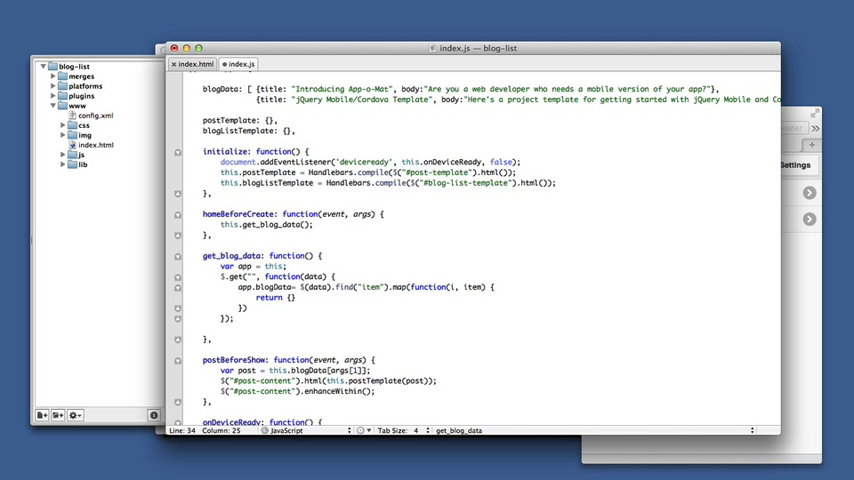
type("tit")
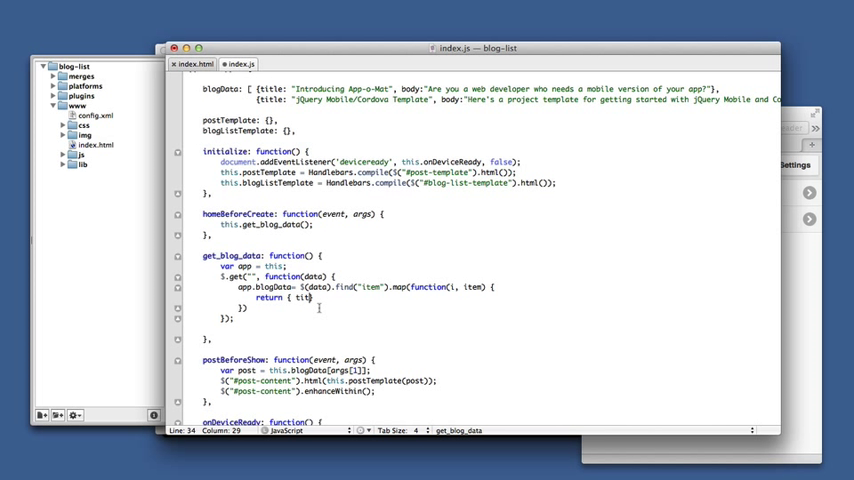
type("le:")
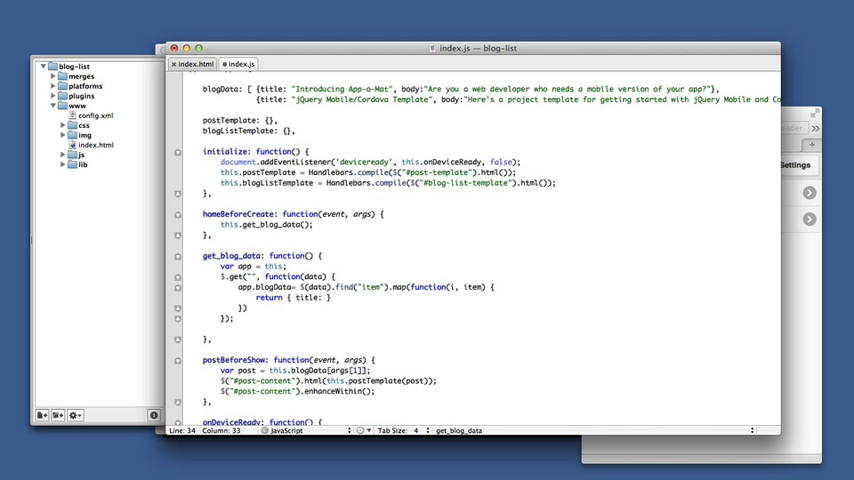
left_click(327, 297)
type("$(item).find(\"tit")
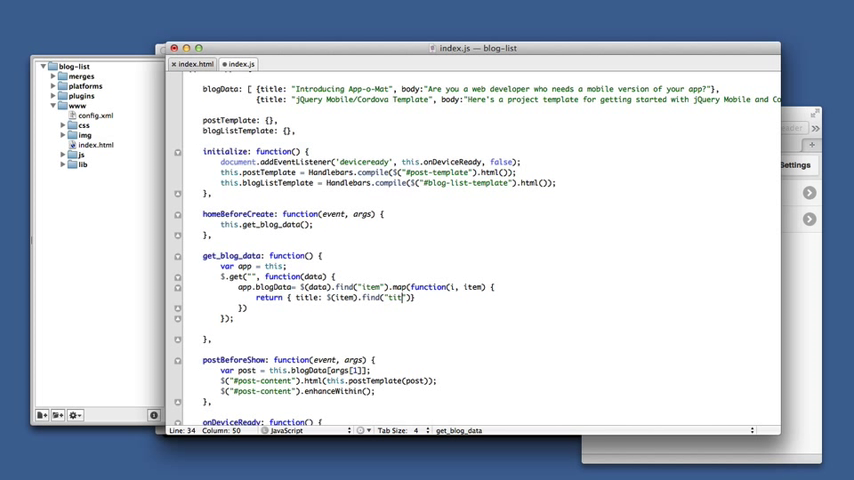
type("le")
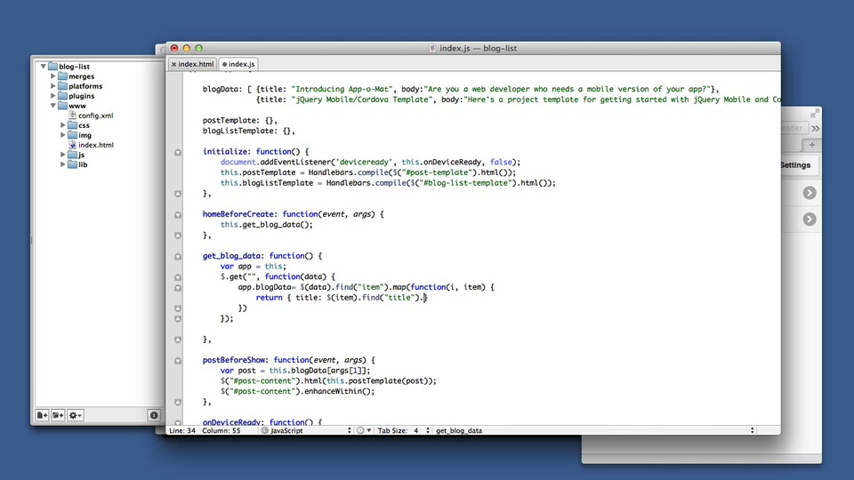
type("text(),")
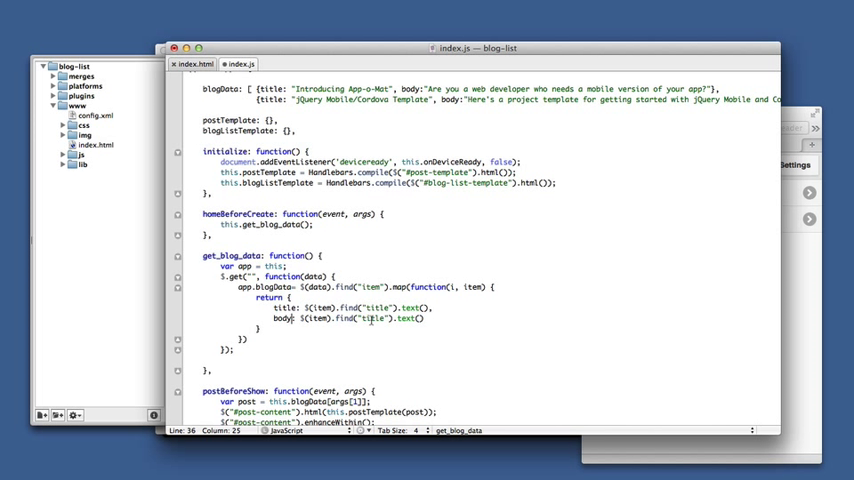
type("descr")
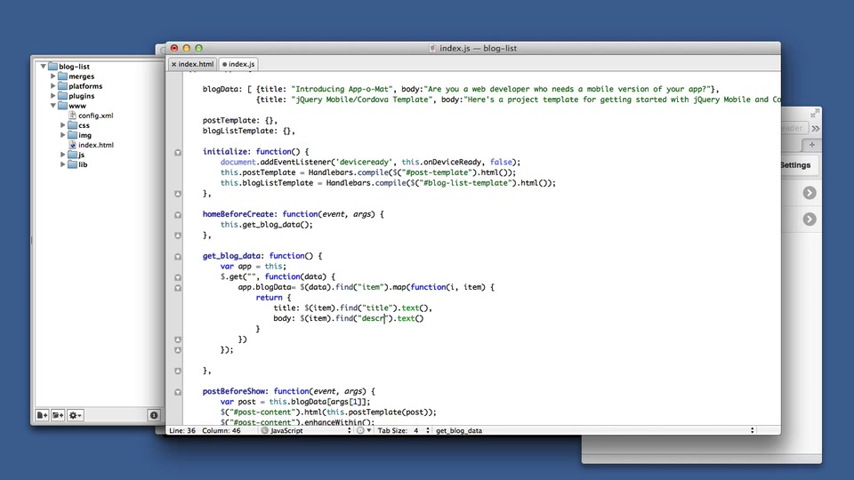
type("iption")
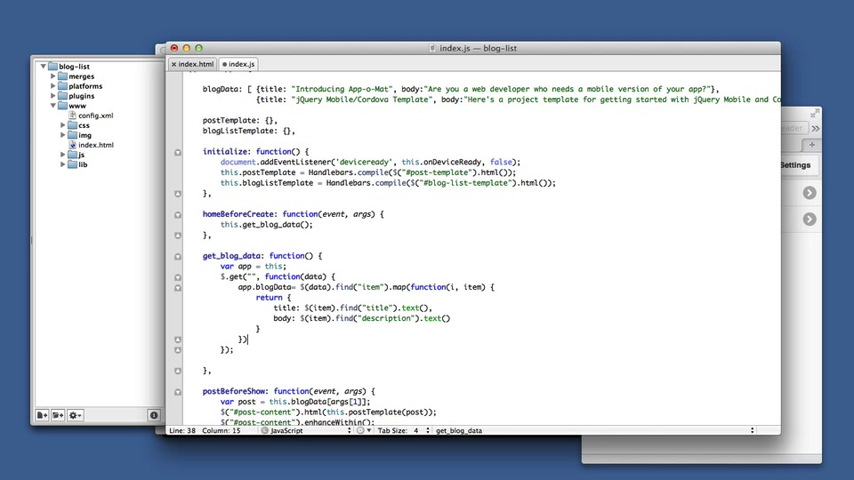
type(".")
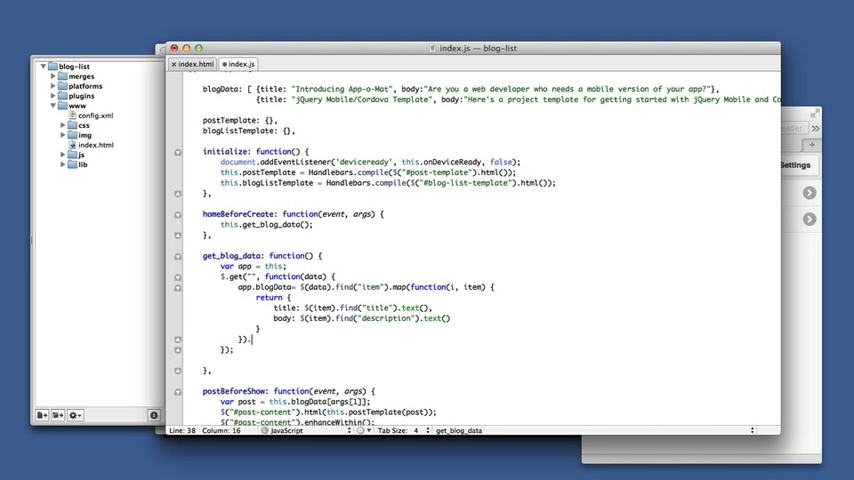
type("to")
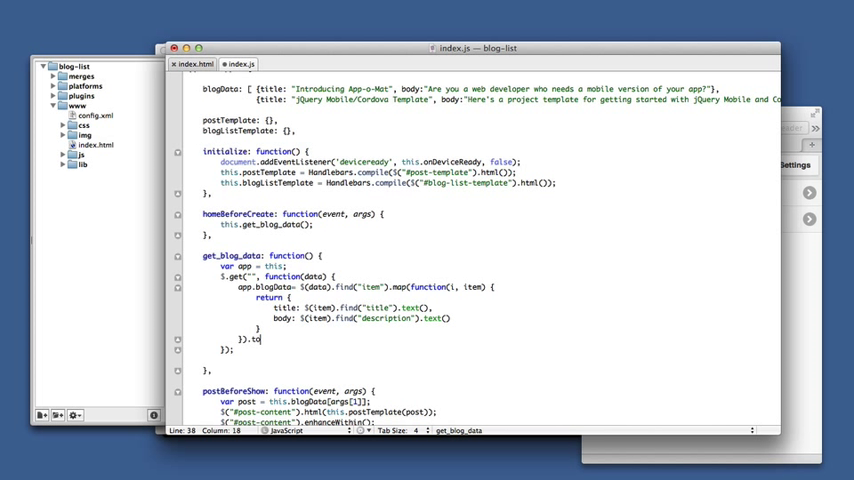
type("Array();")
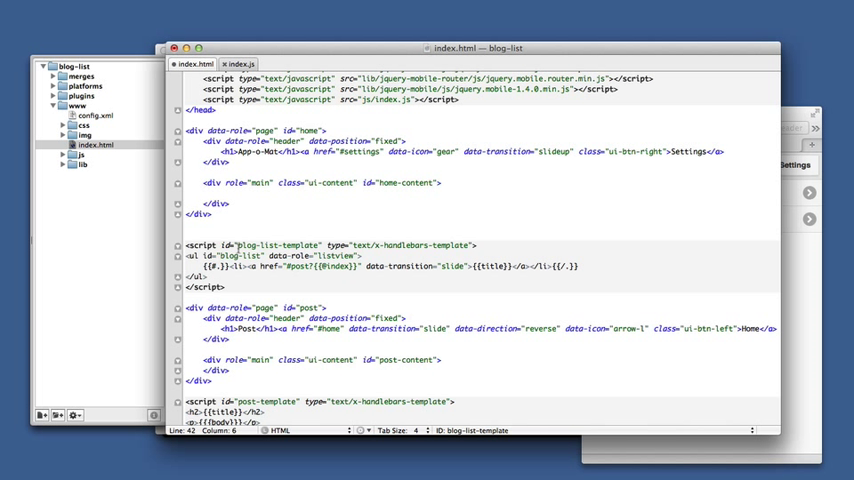
- Confirm the home-content id in index.html and change both render targets to #home-content
left_click(232, 255)
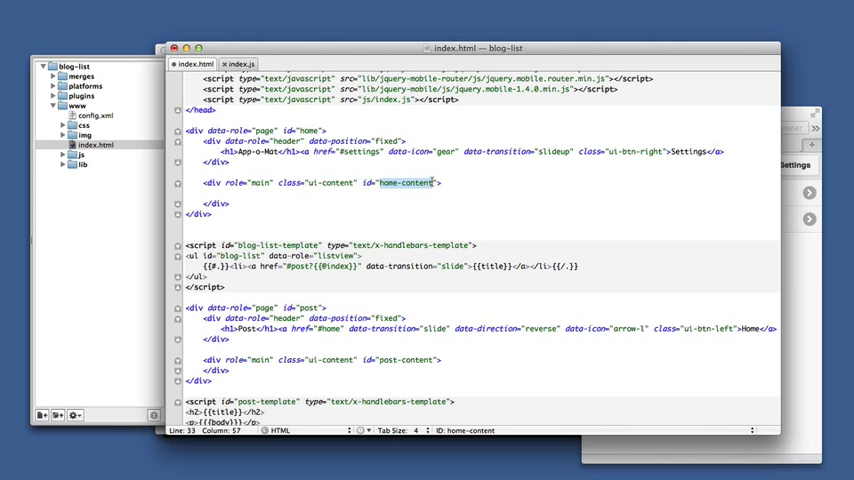
left_click(240, 64)
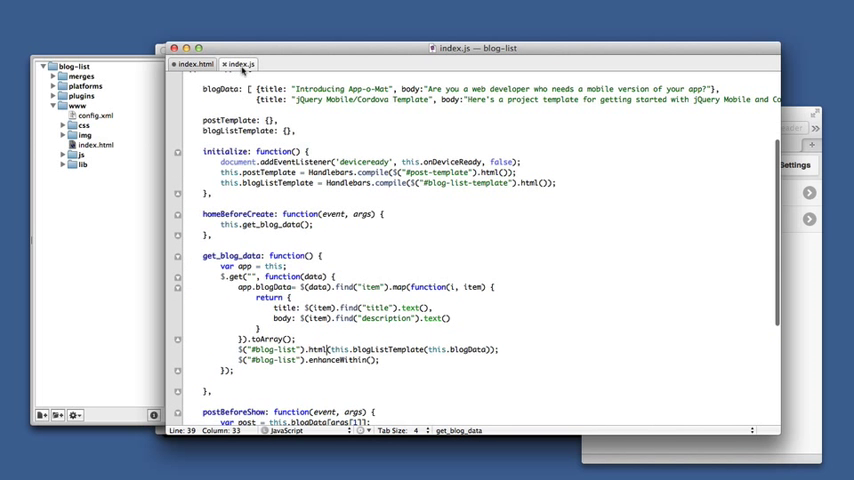
left_click(196, 64)
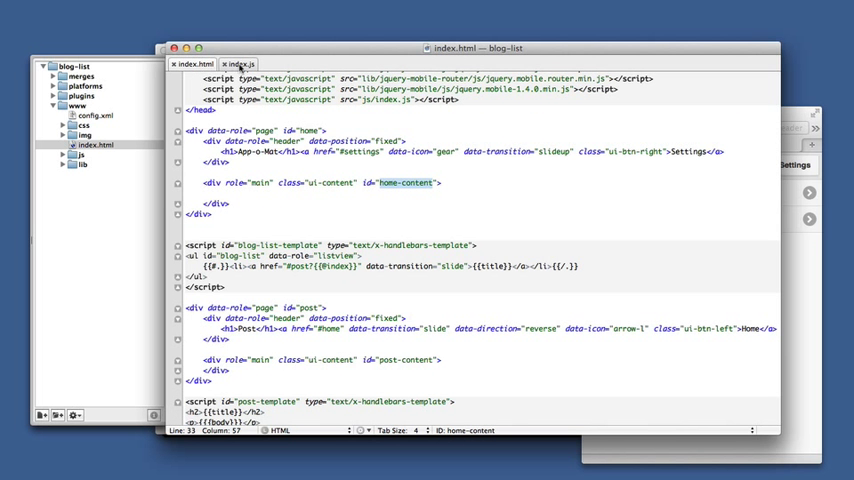
left_click(240, 64)
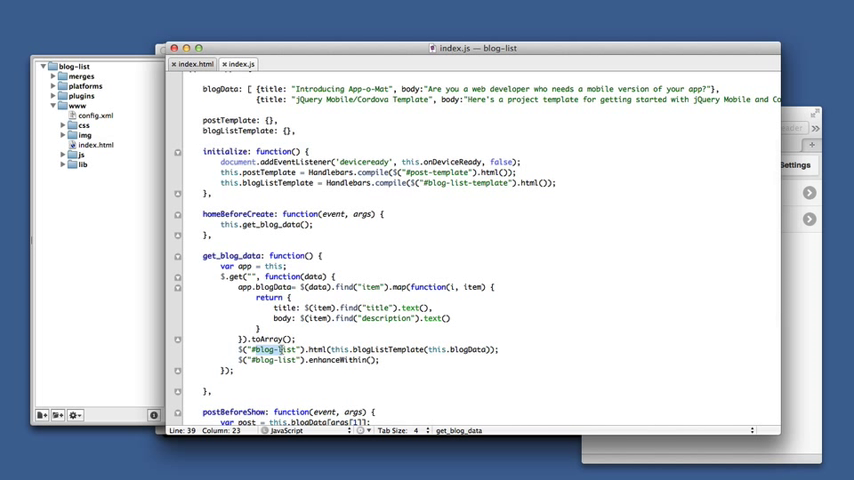
type("#home-content")
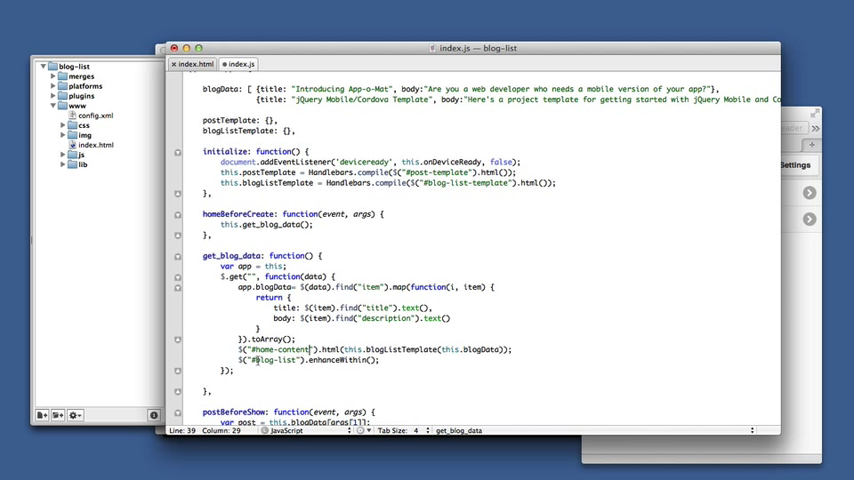
type("#home-content")
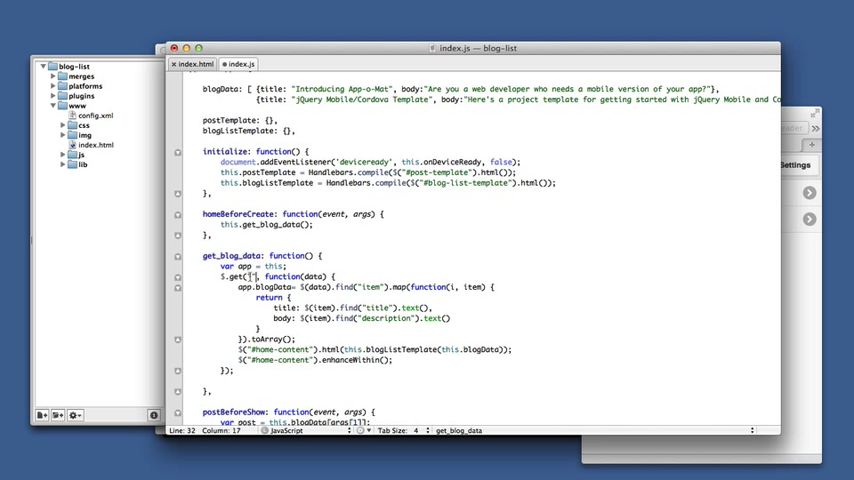
- Switch the render line to app.blogListTemplate(app.blogData) and add a semicolon after the returned object
double_click(281, 277)
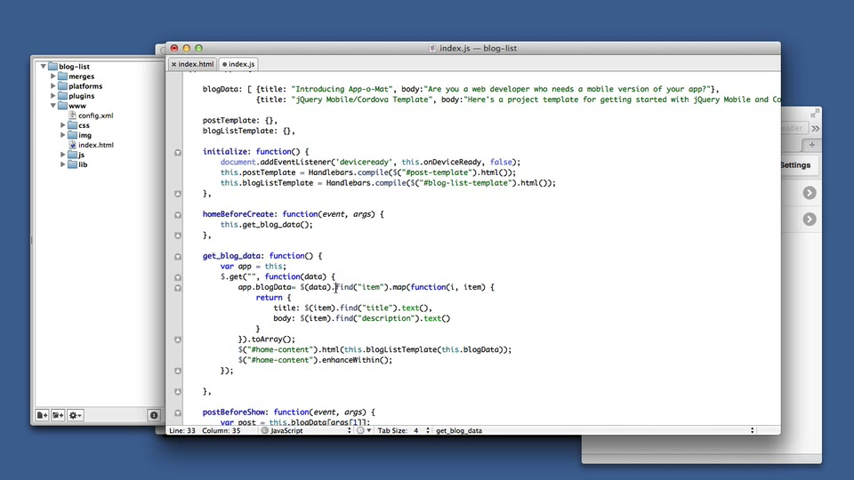
double_click(362, 288)
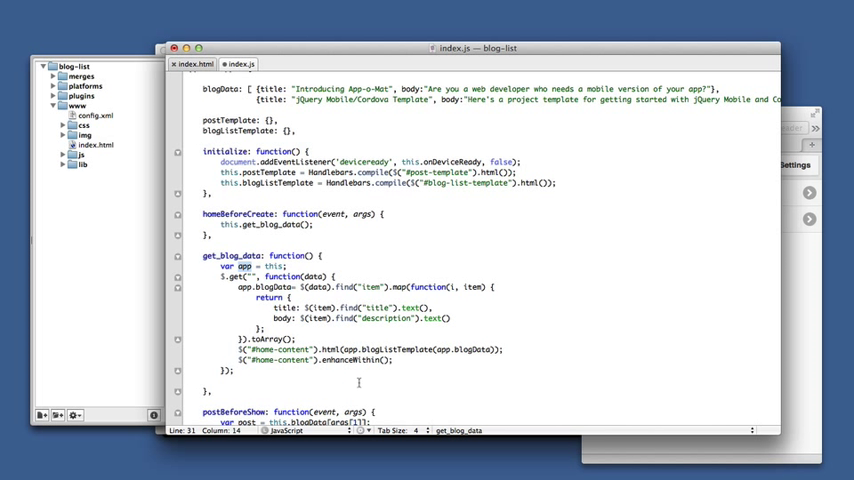
left_click(440, 351)
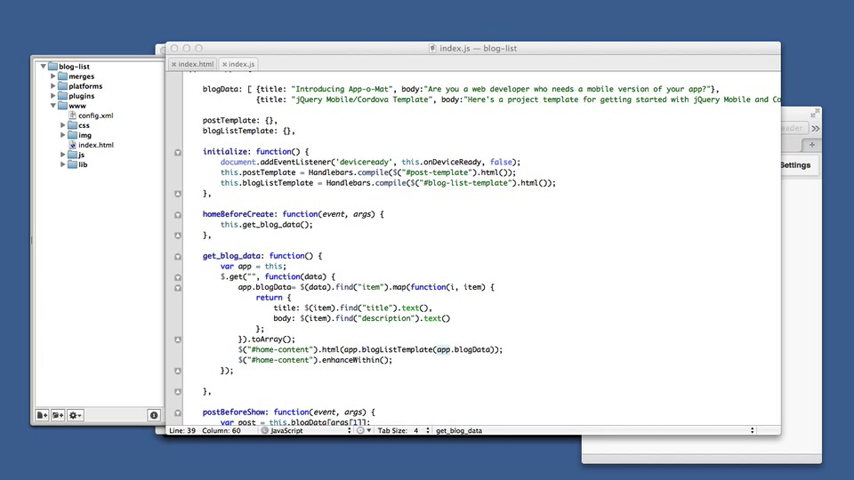
mouse_move(231, 299)
type("http://app-o-mat.com/videofeed/")
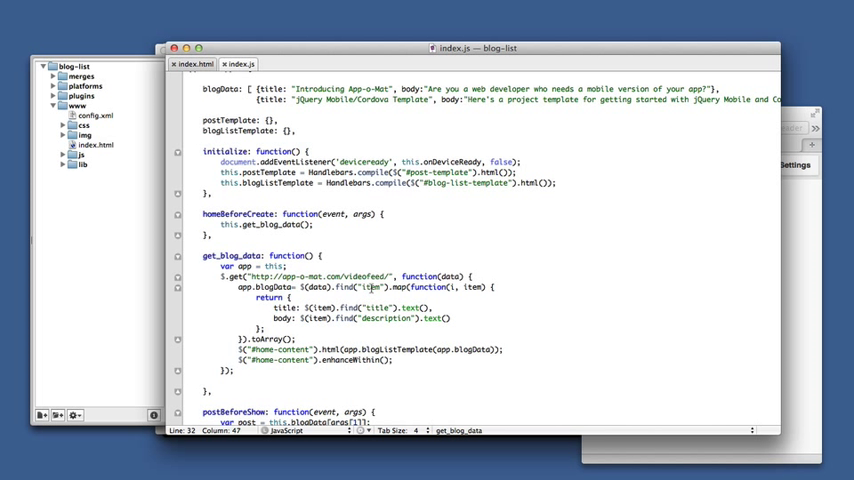
double_click(386, 318)
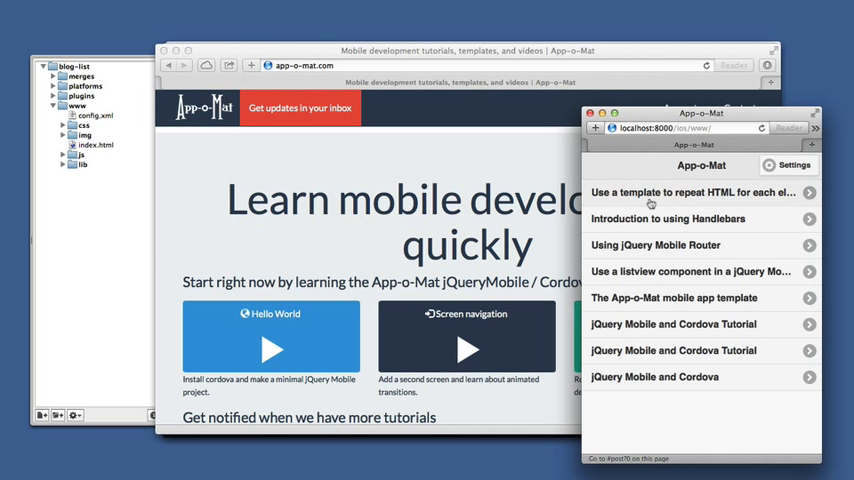
- Tap a fetched tutorial in the Safari list to open its post page
left_click(698, 192)
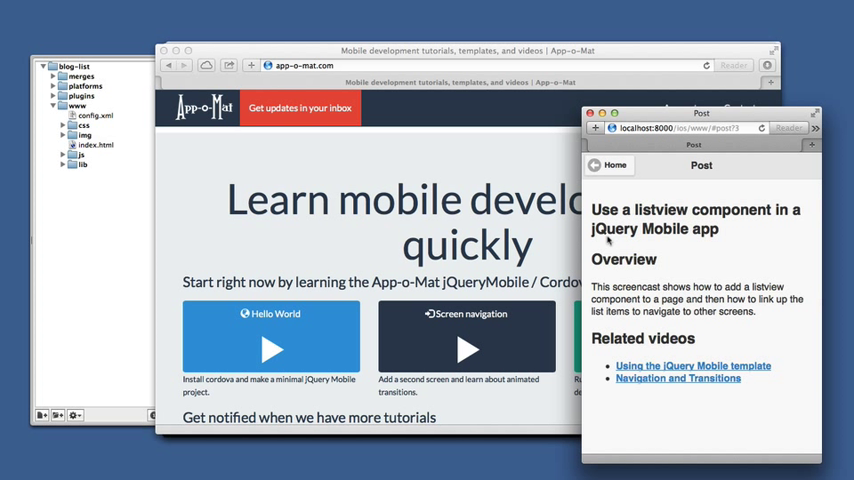
mouse_move(650, 237)
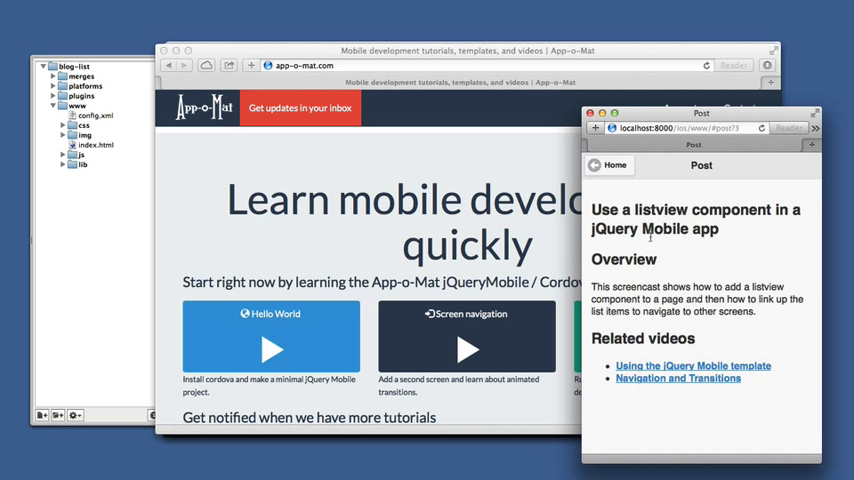
mouse_move(560, 247)
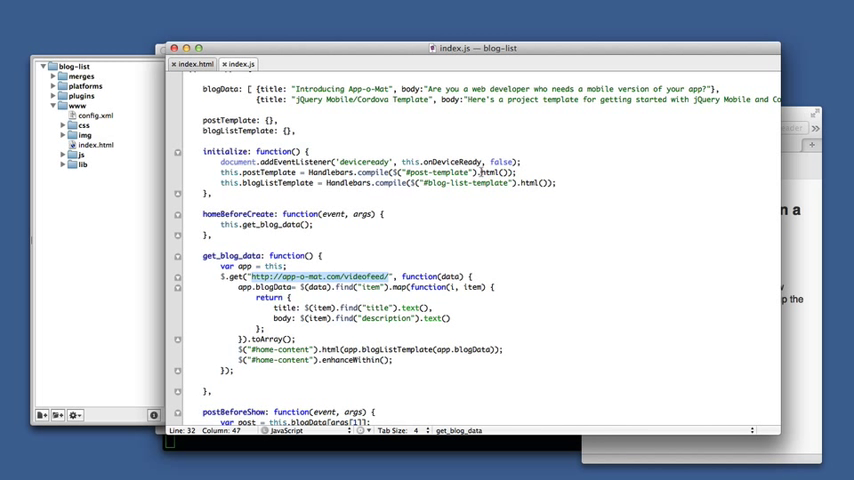
key("cmd+tab")
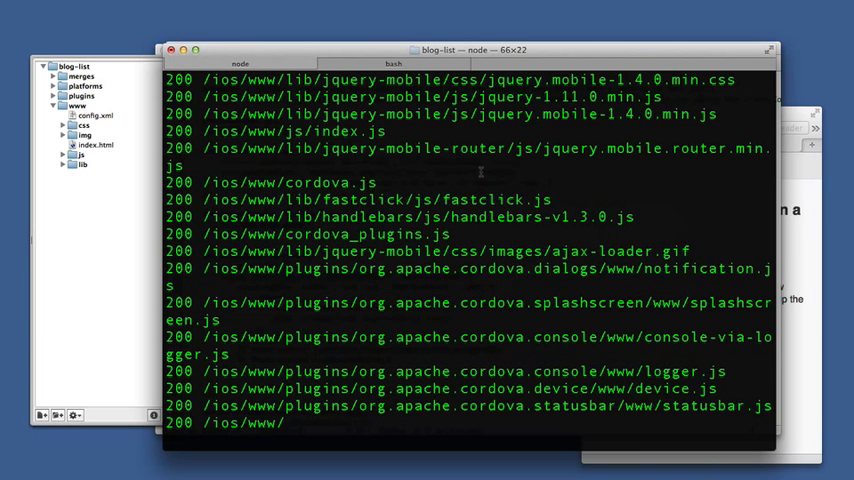
left_click(393, 63)
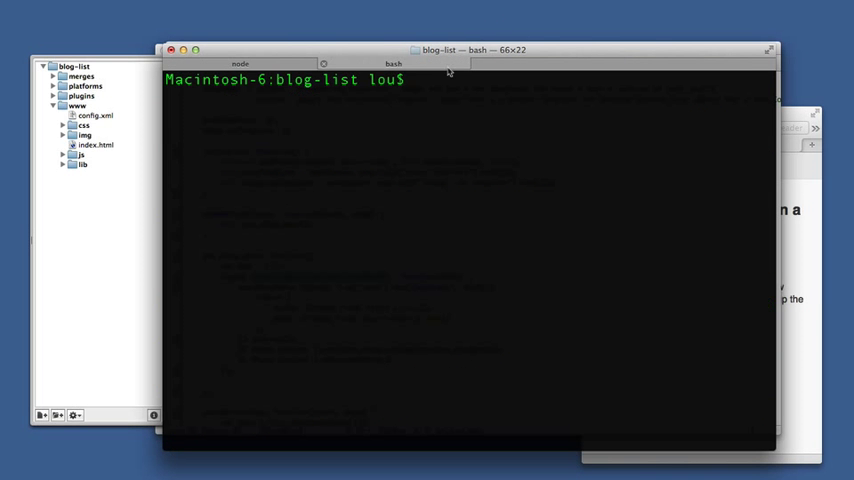
type("curl -D - --output /dev/null http://app-o-mat.com/videofeed/")
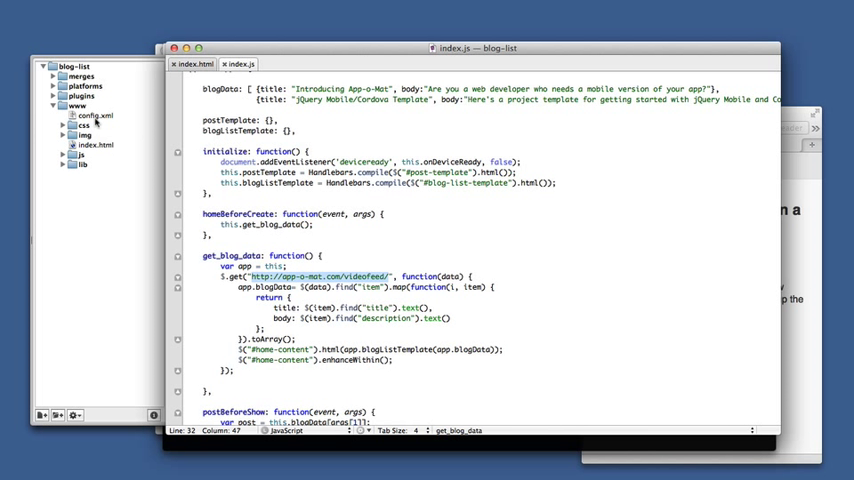
left_click(95, 115)
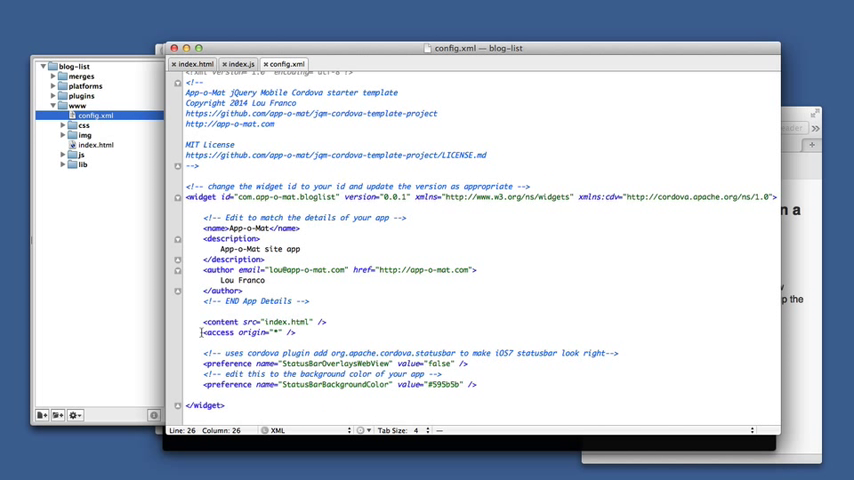